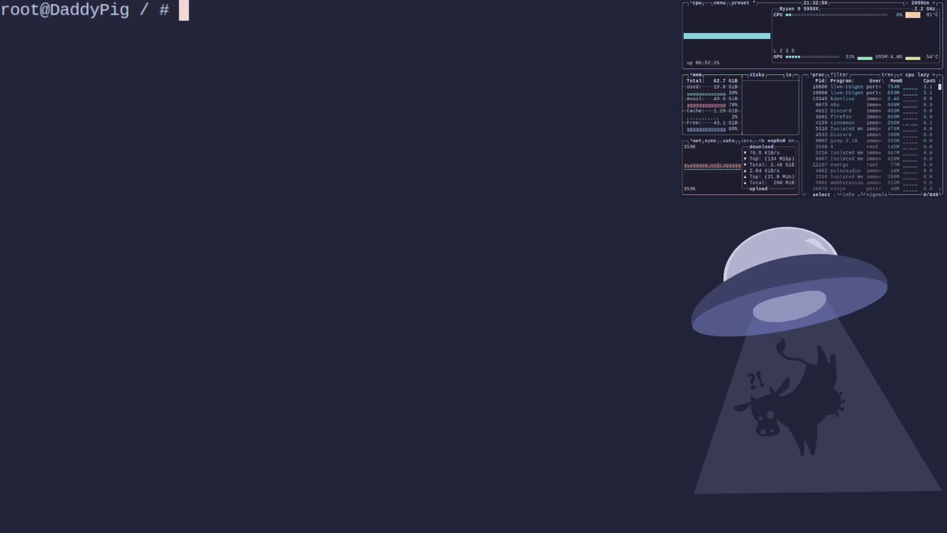
Step: Begin the nano /etc/portage/make.conf command at the root prompt, reaching 'make.co'
{"action": "type", "text": "nano /e"}
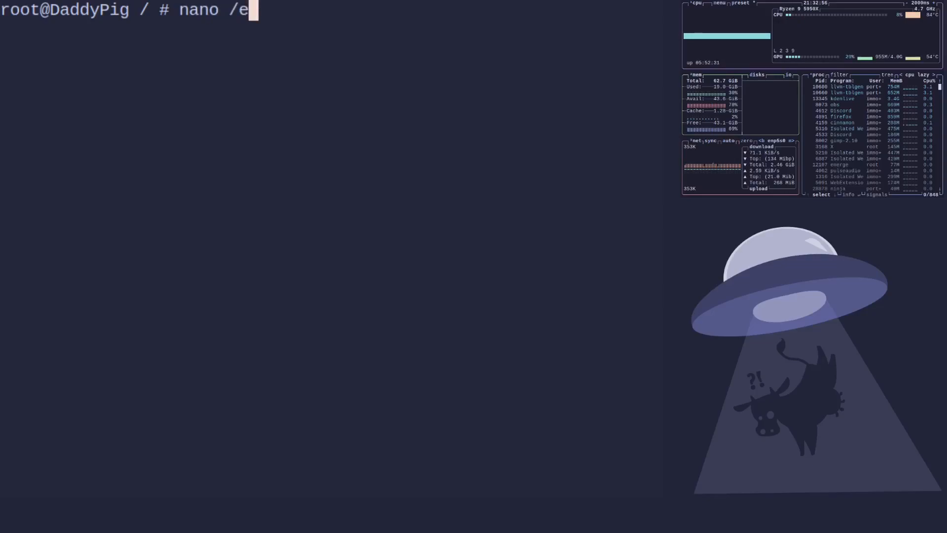
{"action": "type", "text": "tc/port"}
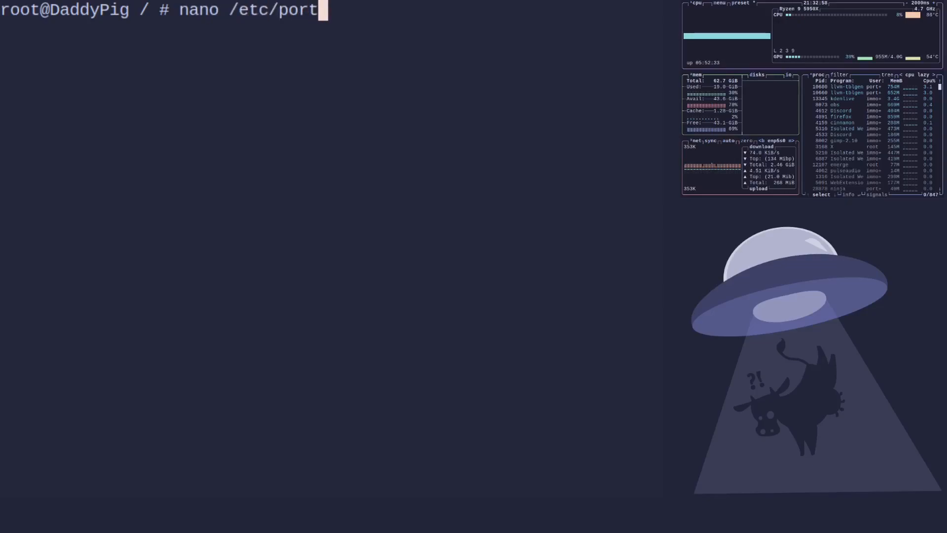
{"action": "type", "text": "age/"}
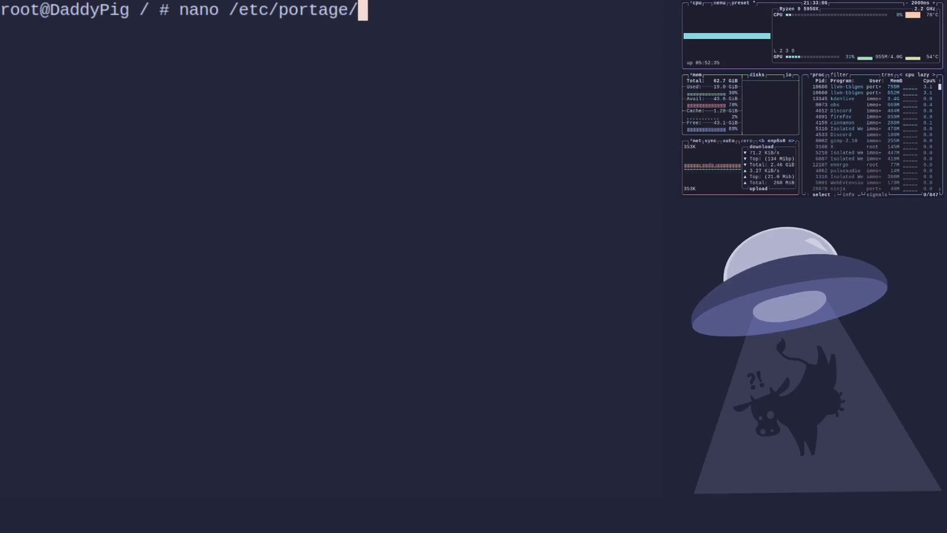
{"action": "type", "text": "make.co"}
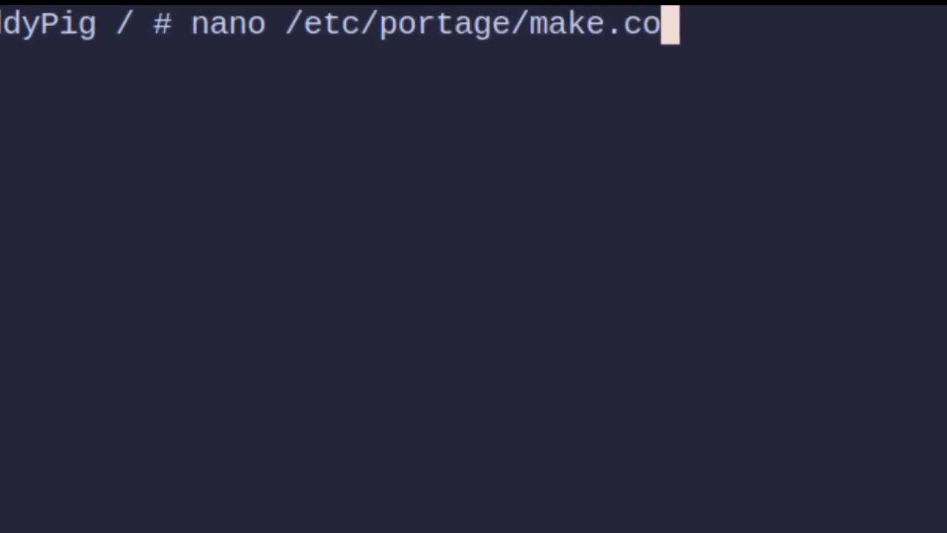
{"action": "key", "text": "Return"}
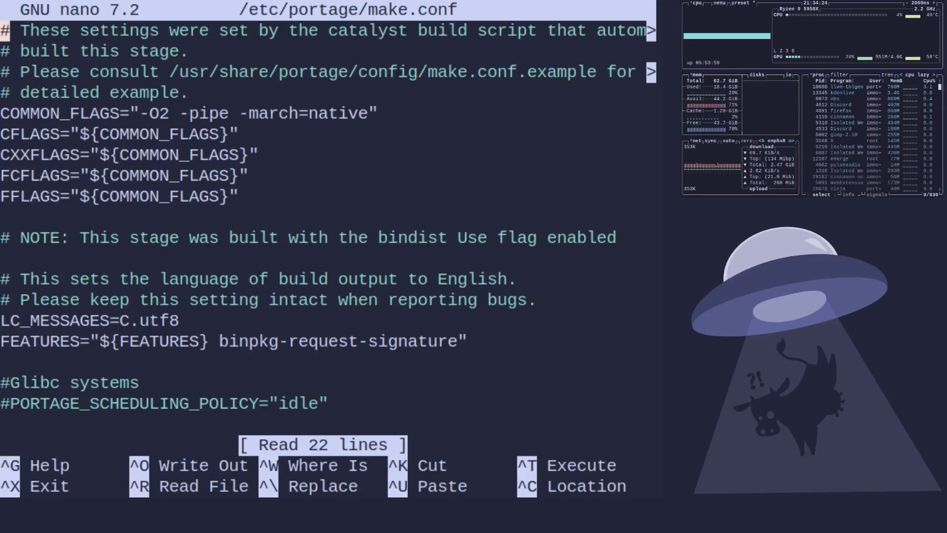
{"action": "key", "text": "ctrl+x"}
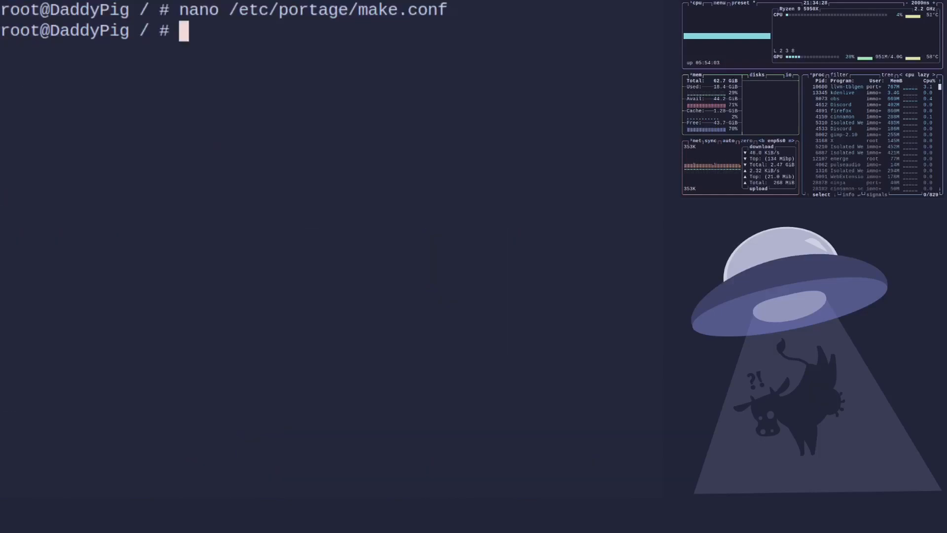
Step: Launch phoronix-test-suite run system/openssl system/gnupg pts/compress-7zip and let the benchmarks finish
{"action": "type", "text": "nano /etc/portage/make.conf"}
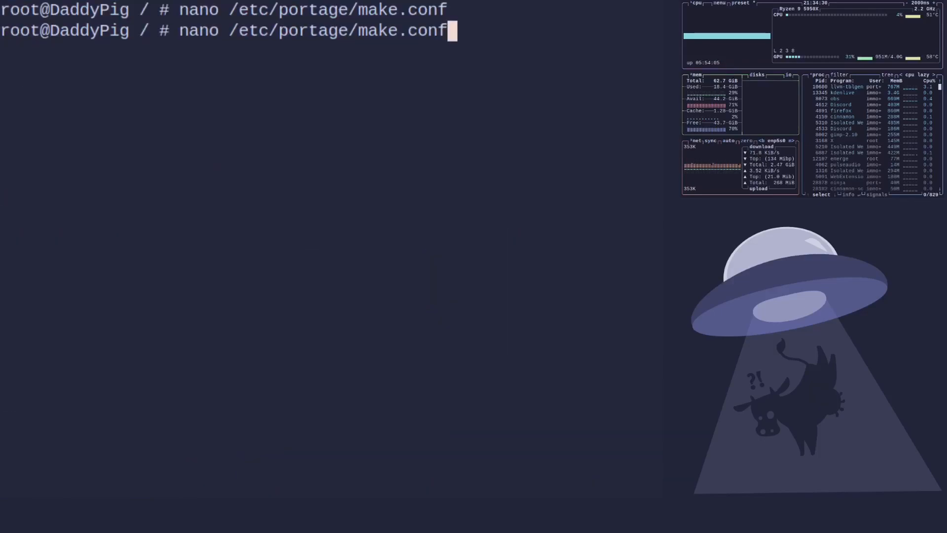
{"action": "type", "text": "phoronix-test-suite run system/openssl system/gnupg pts/compress-7zip"}
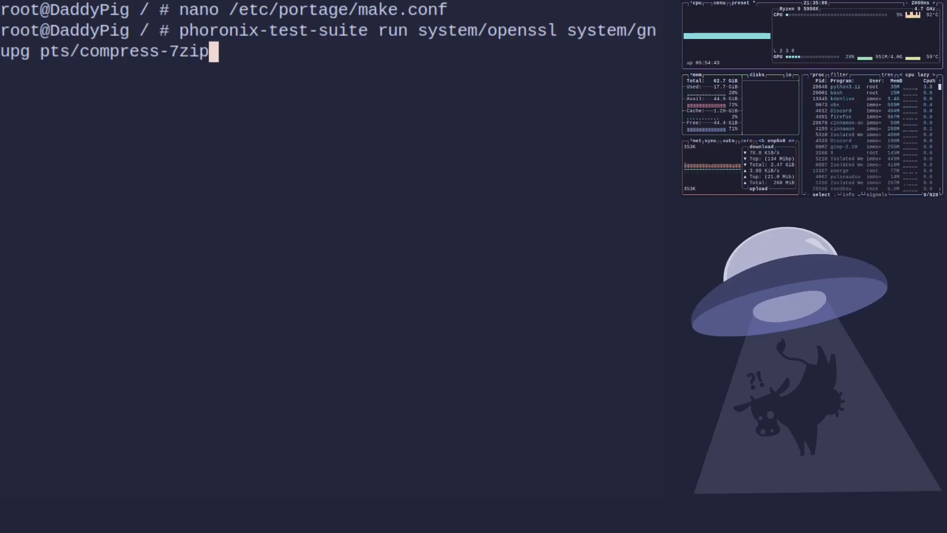
{"action": "key", "text": "Return"}
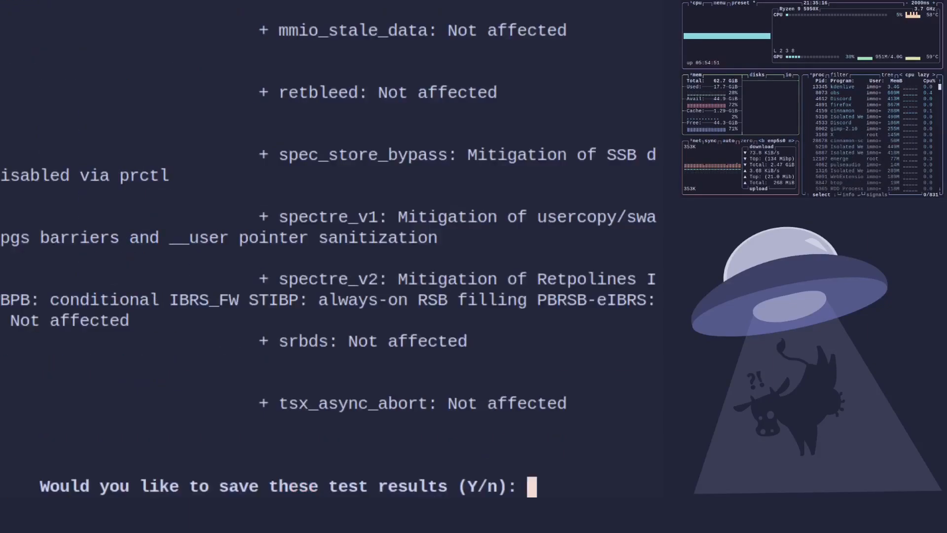
Step: Save the results as 'GLAP - Base Line' with the default description, reaching the percentile summary
{"action": "type", "text": "y"}
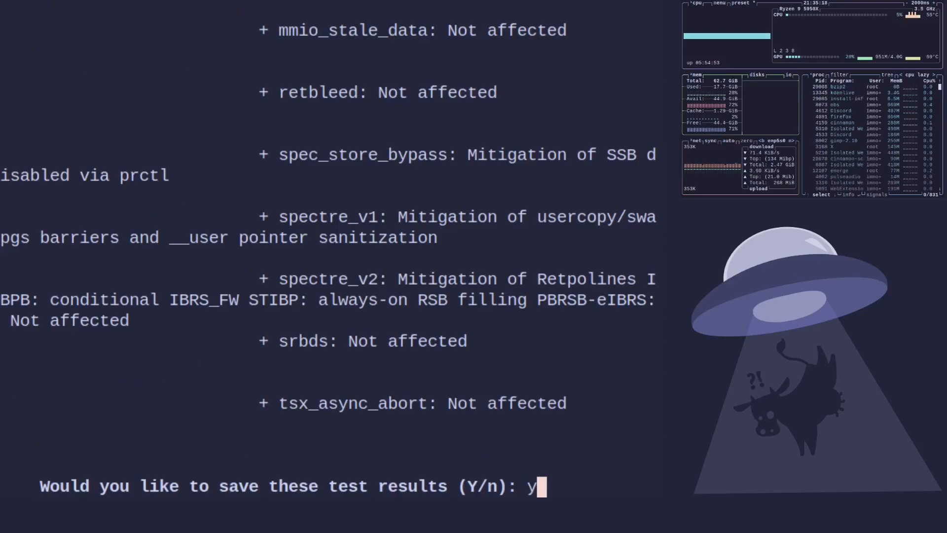
{"action": "key", "text": "Return"}
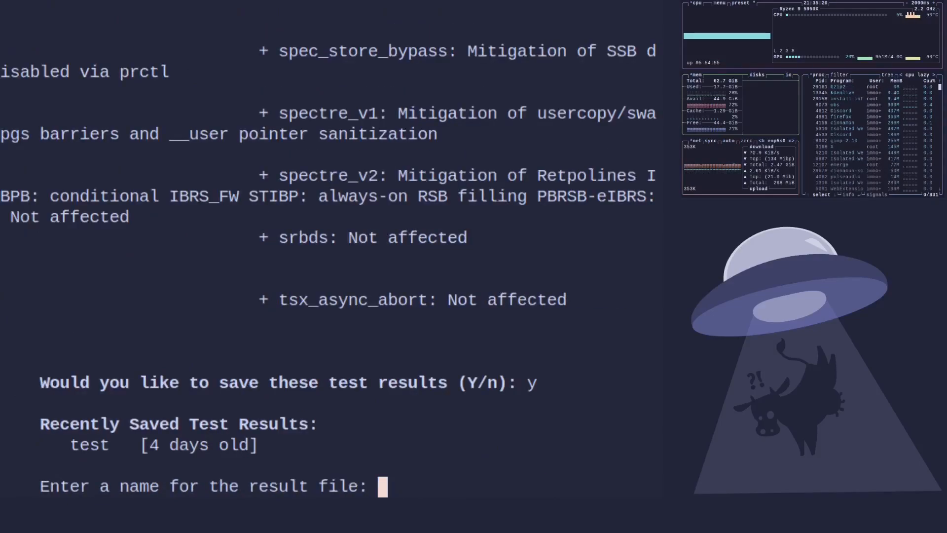
{"action": "type", "text": "GLAP"}
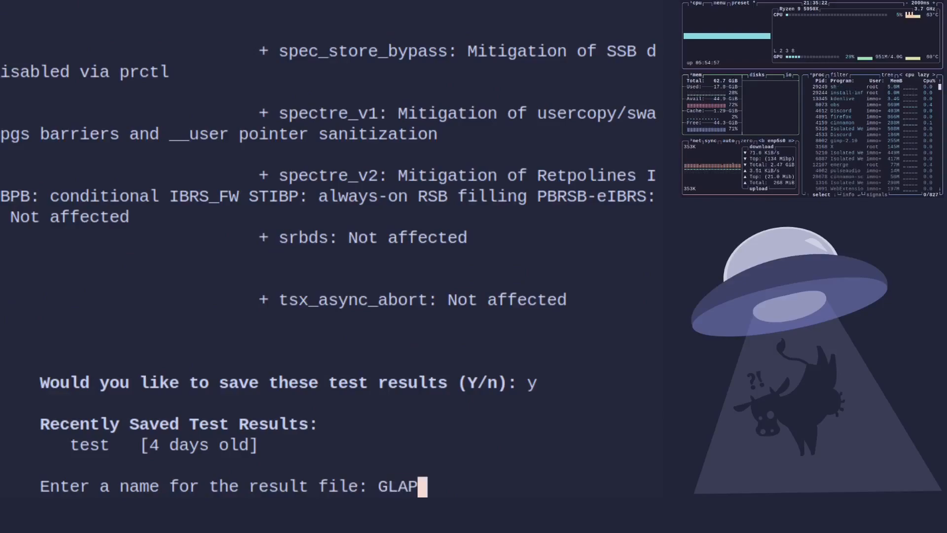
{"action": "type", "text": "- Base"}
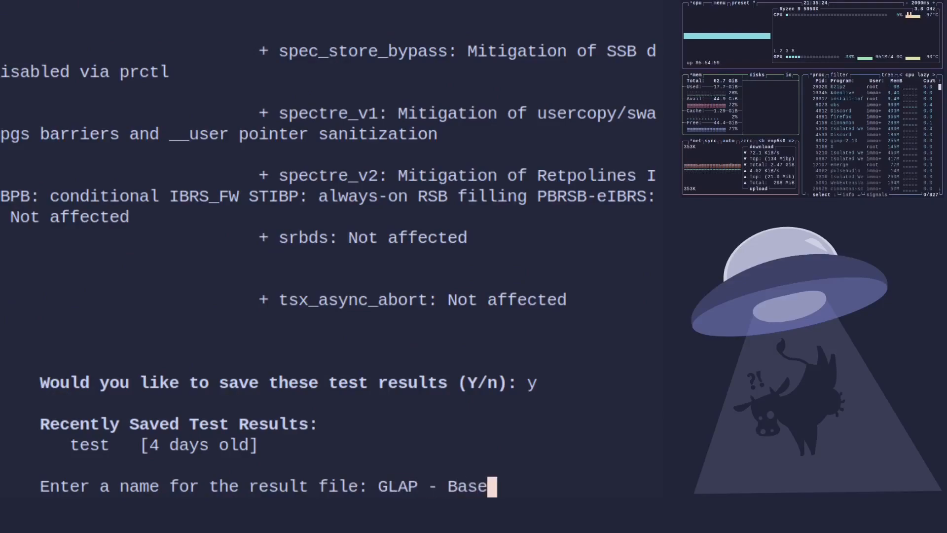
{"action": "type", "text": "L"}
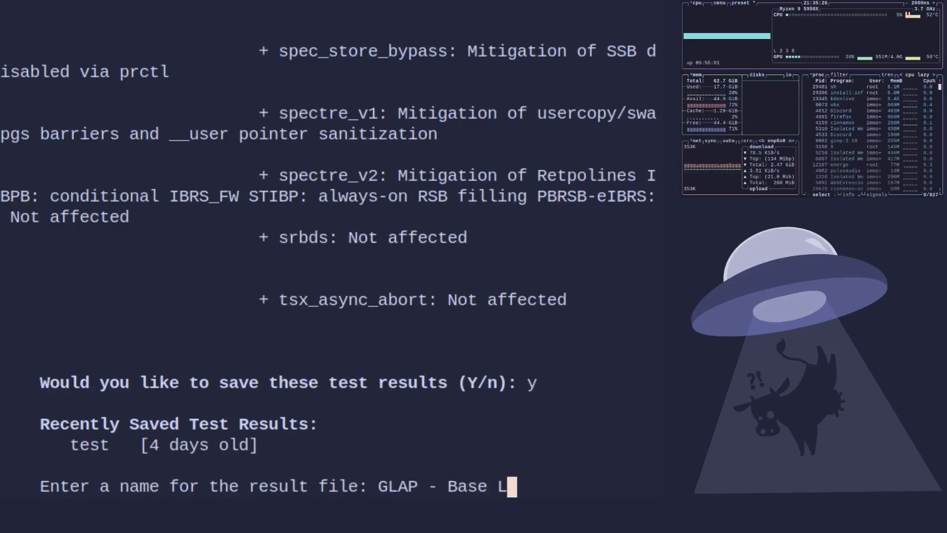
{"action": "type", "text": "ine"}
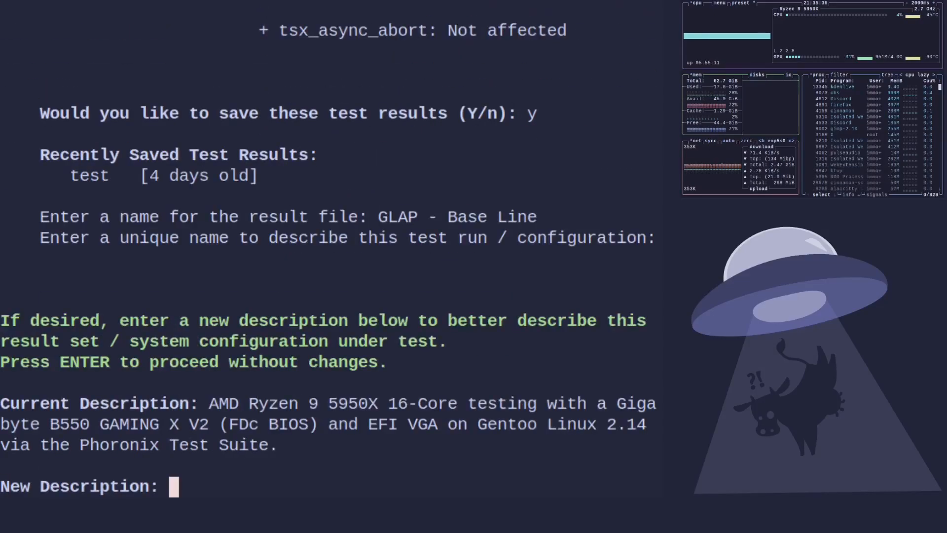
{"action": "key", "text": "Return"}
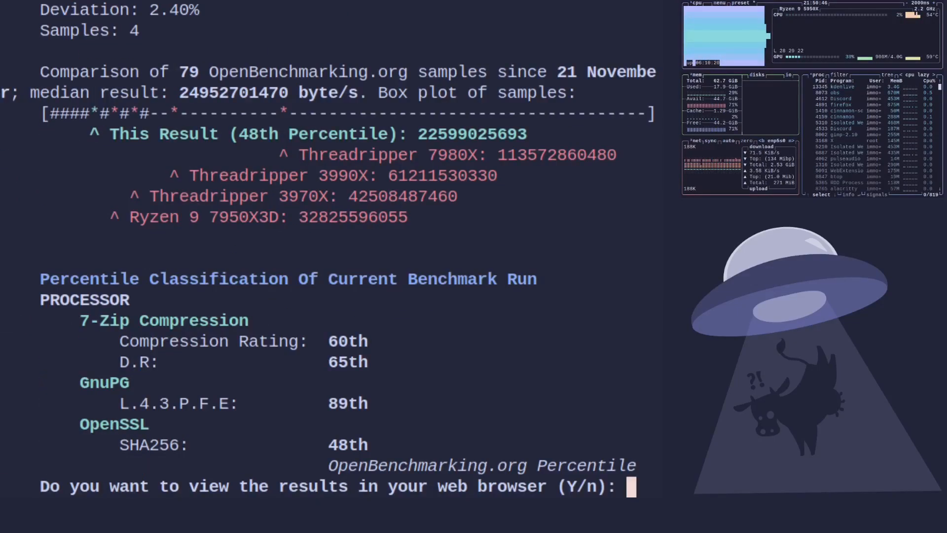
Step: Accept viewing the results in the web browser and uploading them to OpenBenchmarking.org
{"action": "type", "text": "y"}
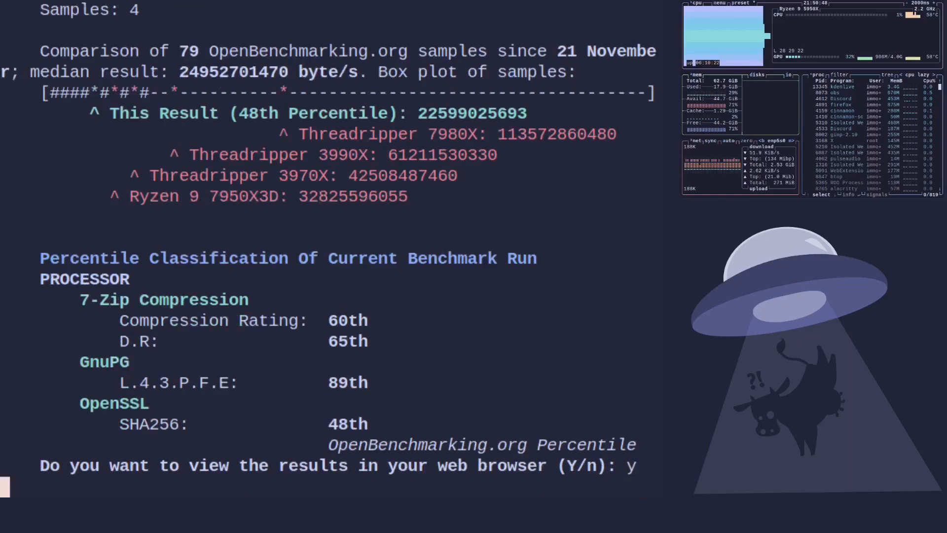
{"action": "key", "text": "Return"}
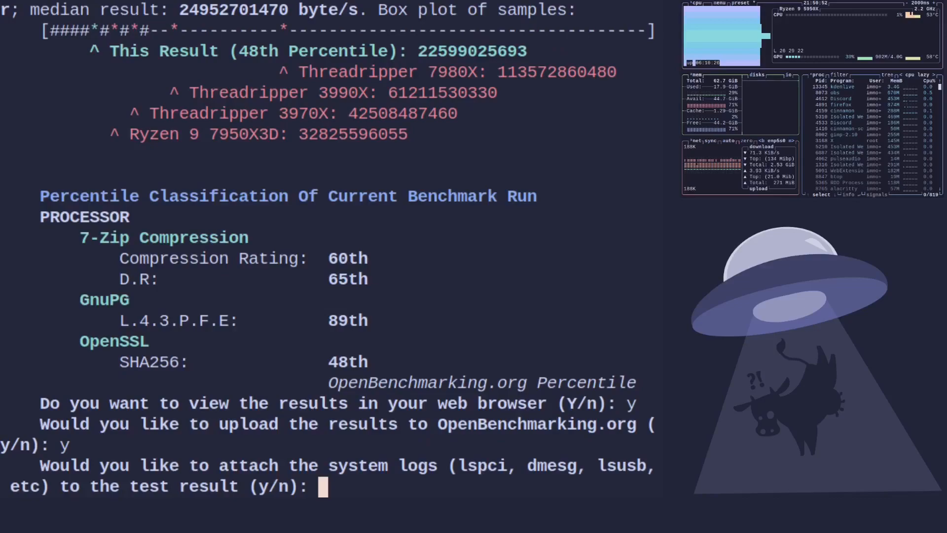
{"action": "type", "text": "y"}
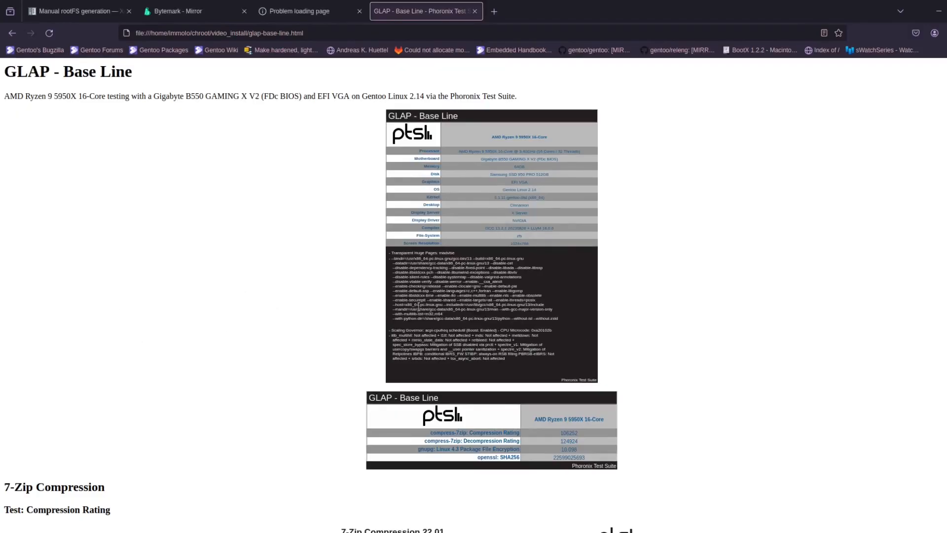
{"action": "mouse_move", "coordinate": [489, 327]}
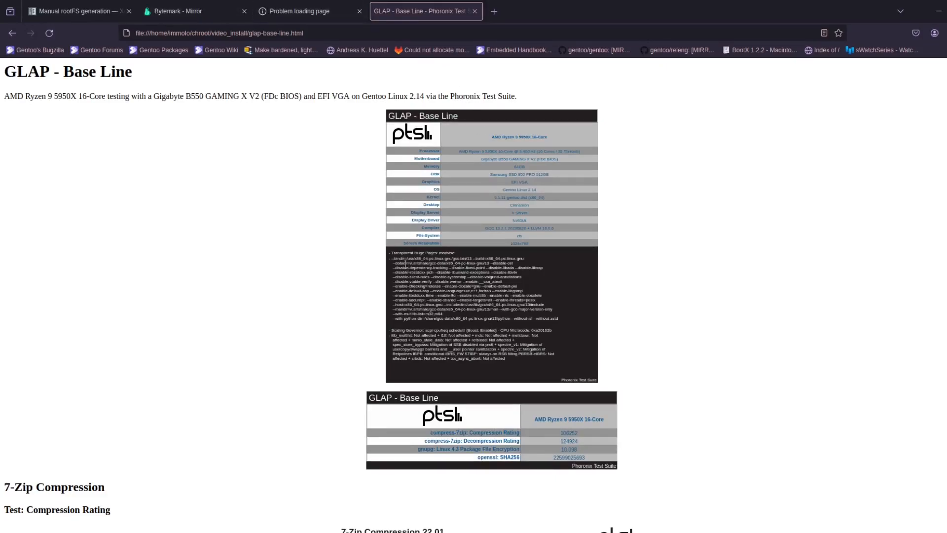
Step: Scroll the GLAP - Base Line results page down through the 7-Zip, GnuPG and OpenSSL charts
{"action": "scroll", "scroll_direction": "down", "scroll_amount": 3}
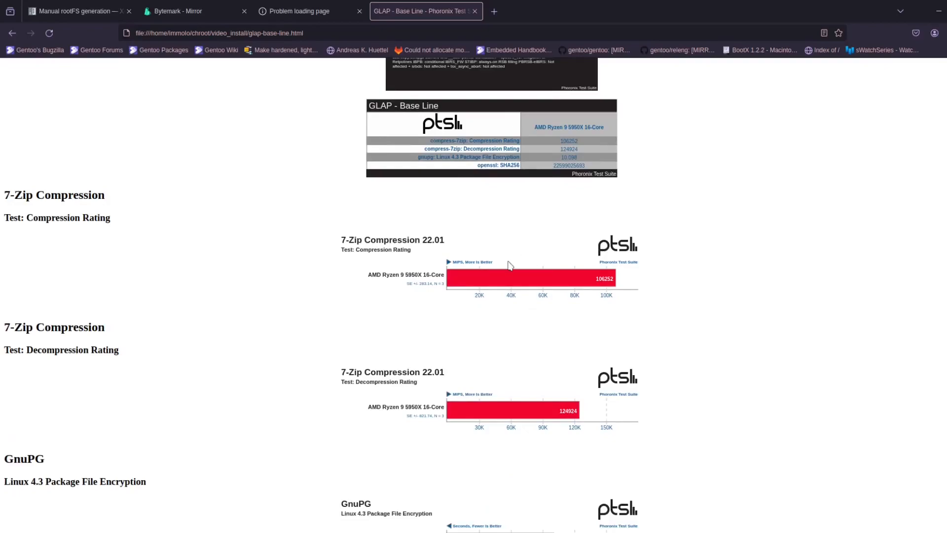
{"action": "mouse_move", "coordinate": [478, 317]}
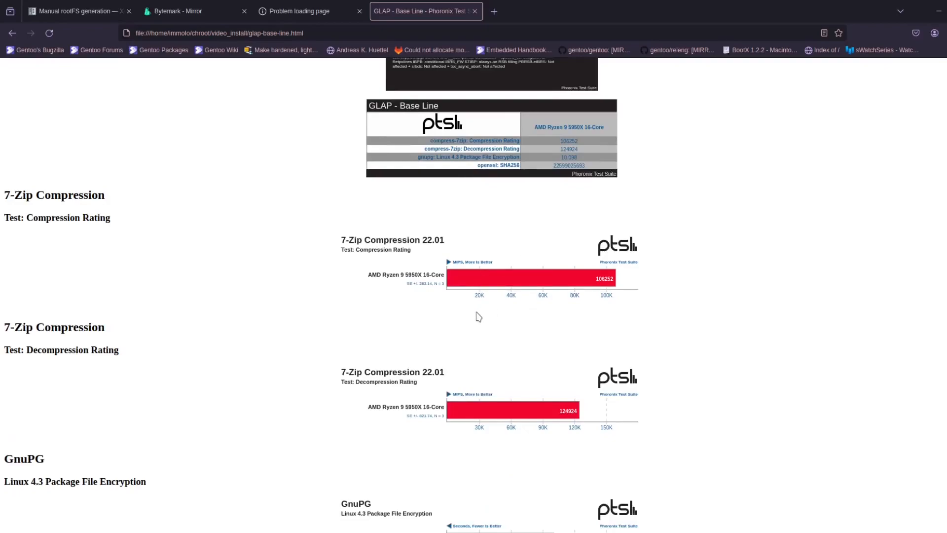
{"action": "scroll", "scroll_direction": "down", "scroll_amount": 3}
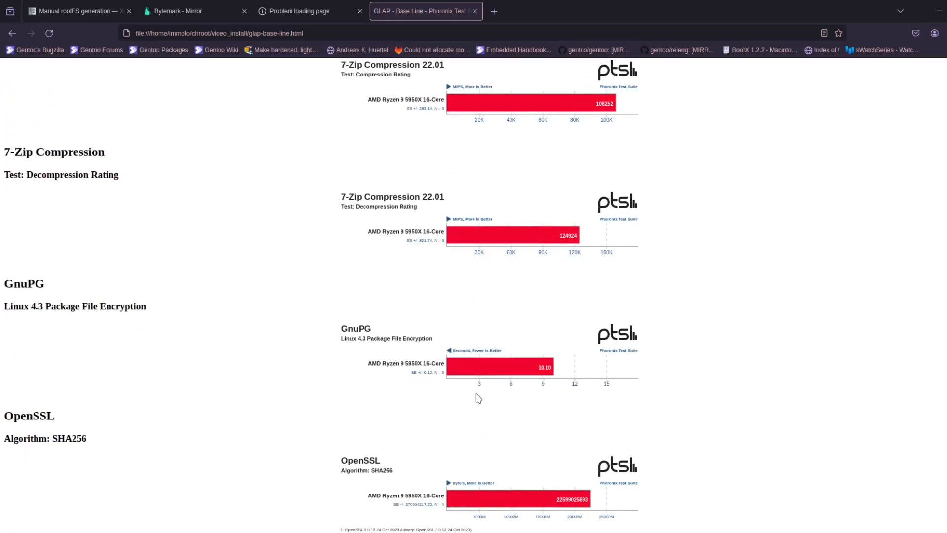
{"action": "scroll", "scroll_direction": "down", "scroll_amount": 3}
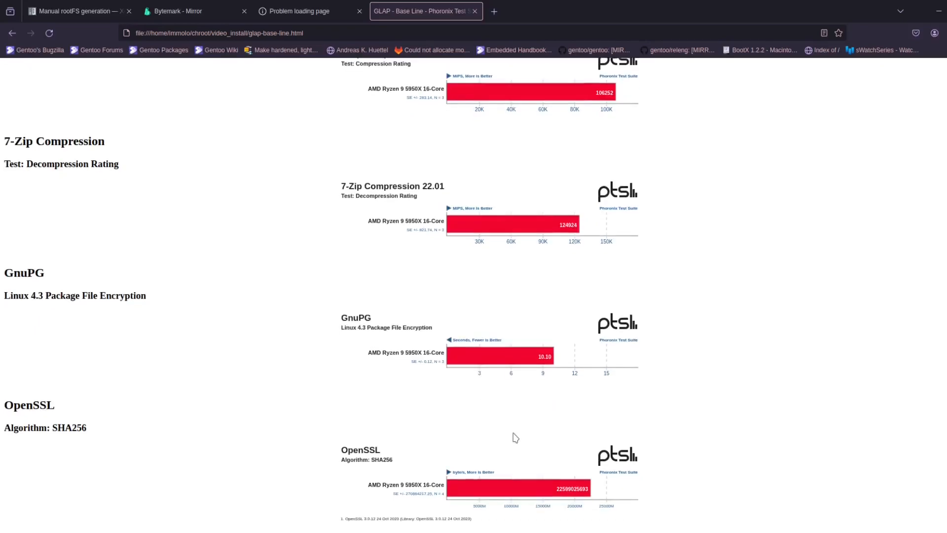
{"action": "scroll", "scroll_direction": "down", "scroll_amount": 3}
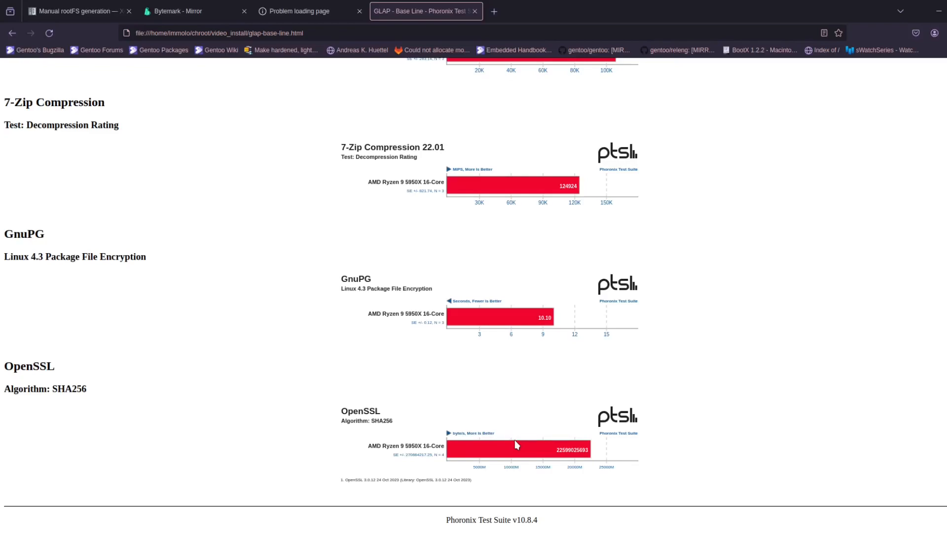
{"action": "mouse_move", "coordinate": [569, 405]}
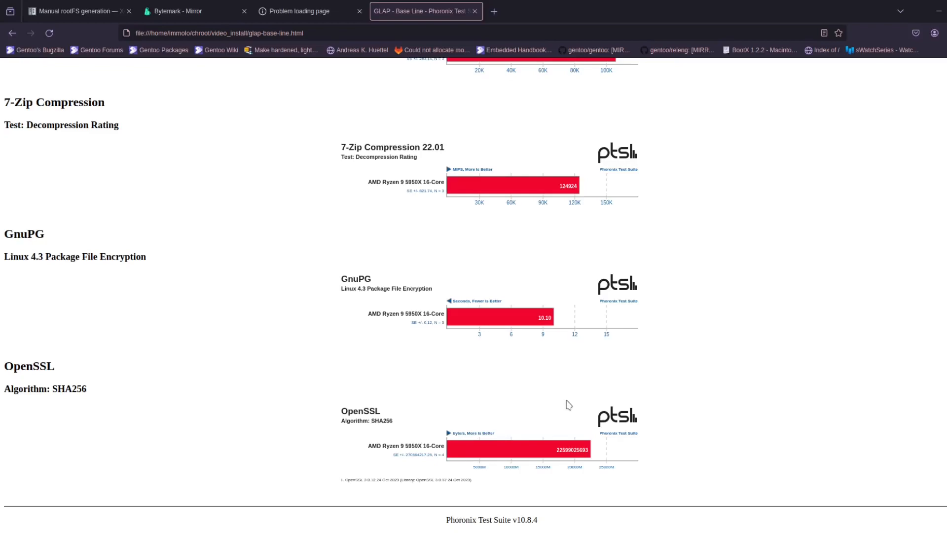
{"action": "mouse_move", "coordinate": [461, 422]}
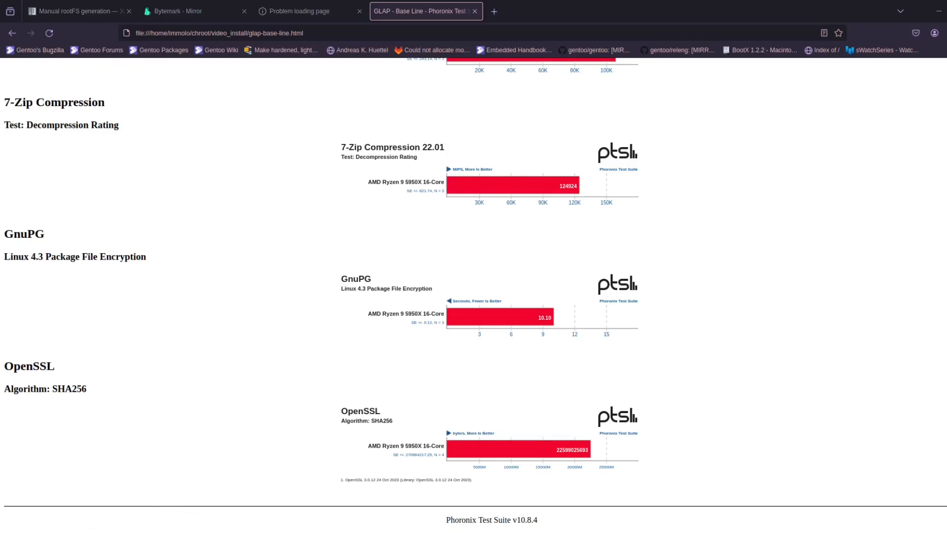
{"action": "mouse_move", "coordinate": [805, 401]}
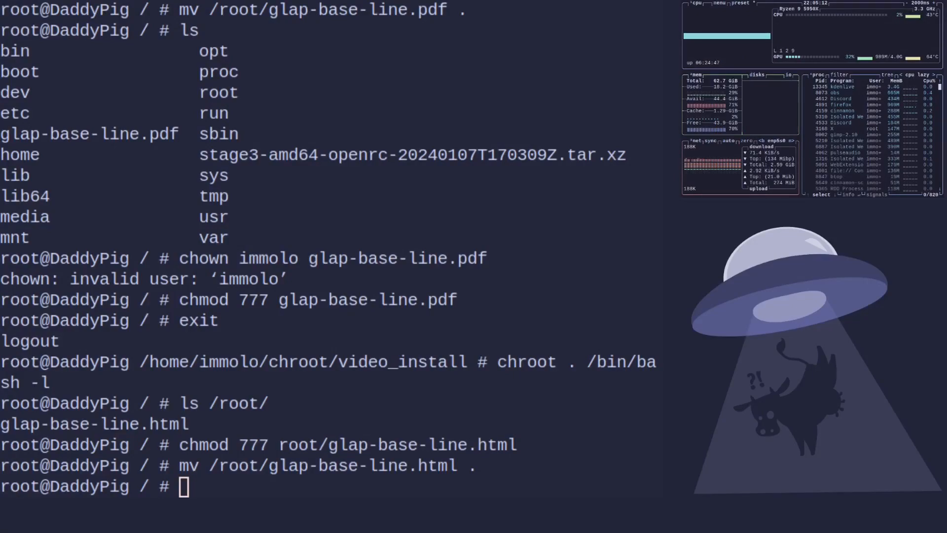
Step: Clear the terminal screen
{"action": "type", "text": "clea"}
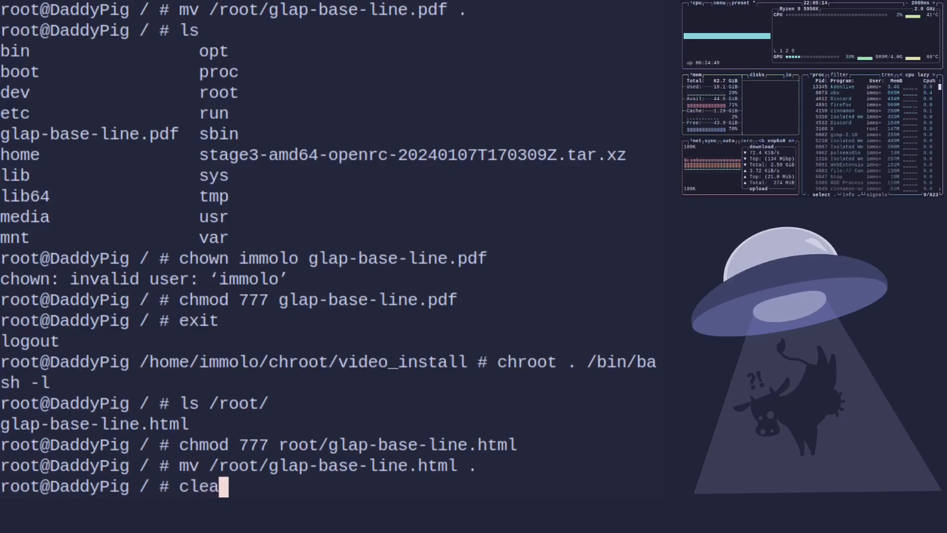
{"action": "key", "text": "Return"}
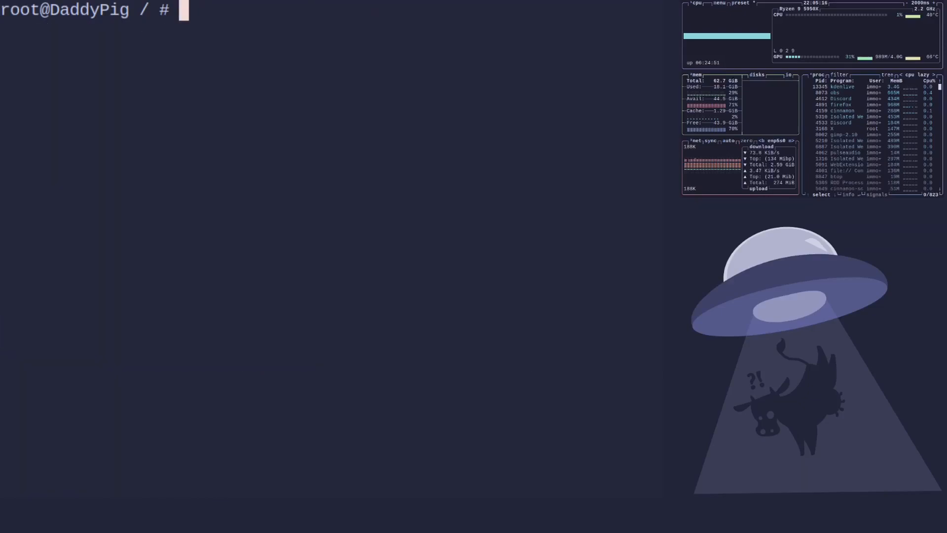
{"action": "type", "text": "clear"}
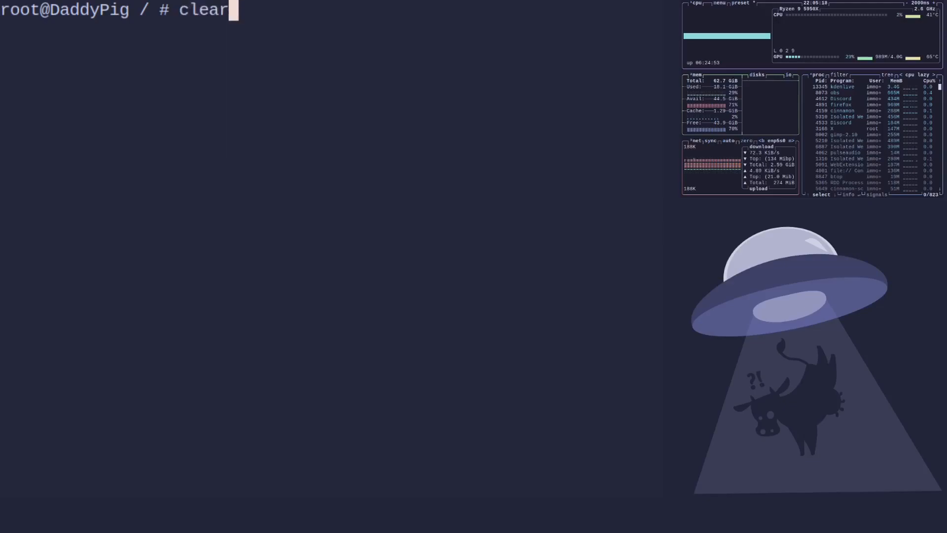
Step: Open /etc/portage/make.conf in nano, showing COMMON_FLAGS -O2 -pipe -march=native
{"action": "type", "text": "nn"}
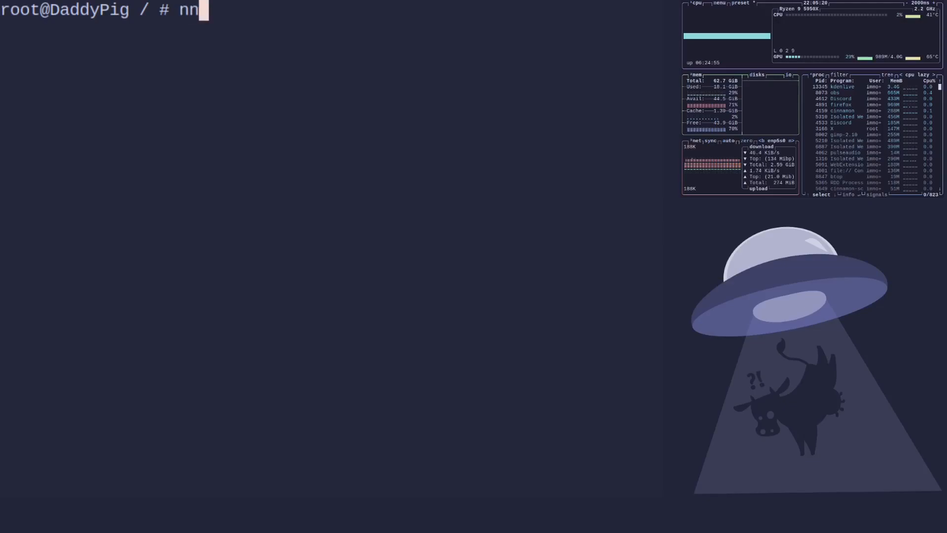
{"action": "type", "text": "ano"}
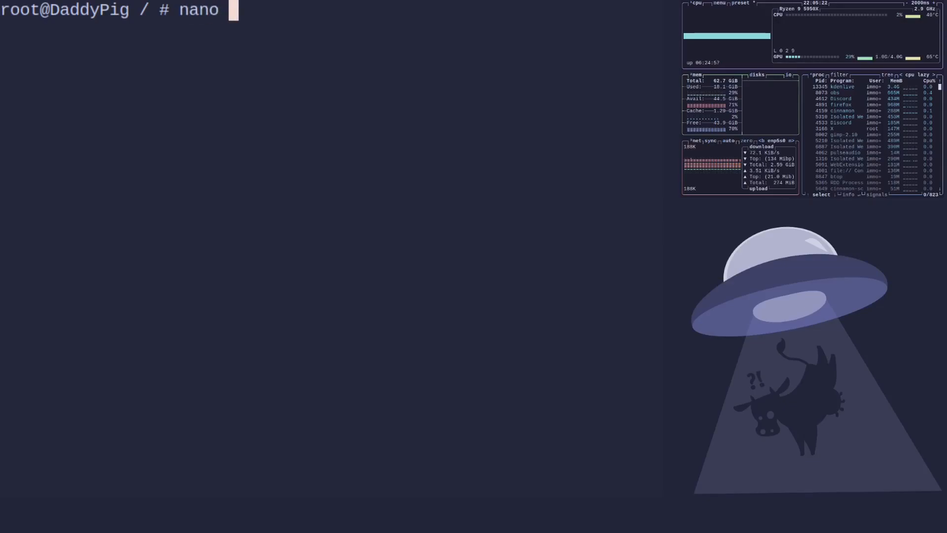
{"action": "type", "text": "/etc/port"}
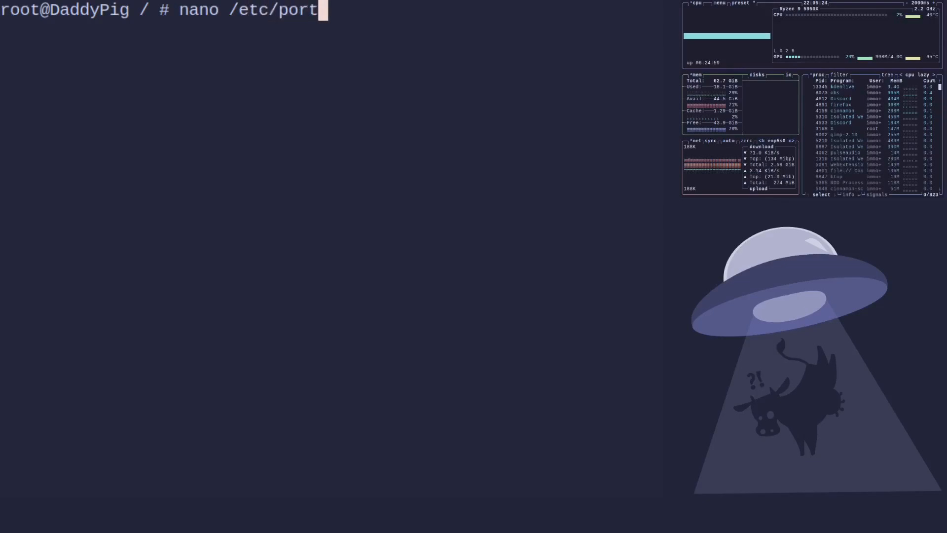
{"action": "type", "text": "age/"}
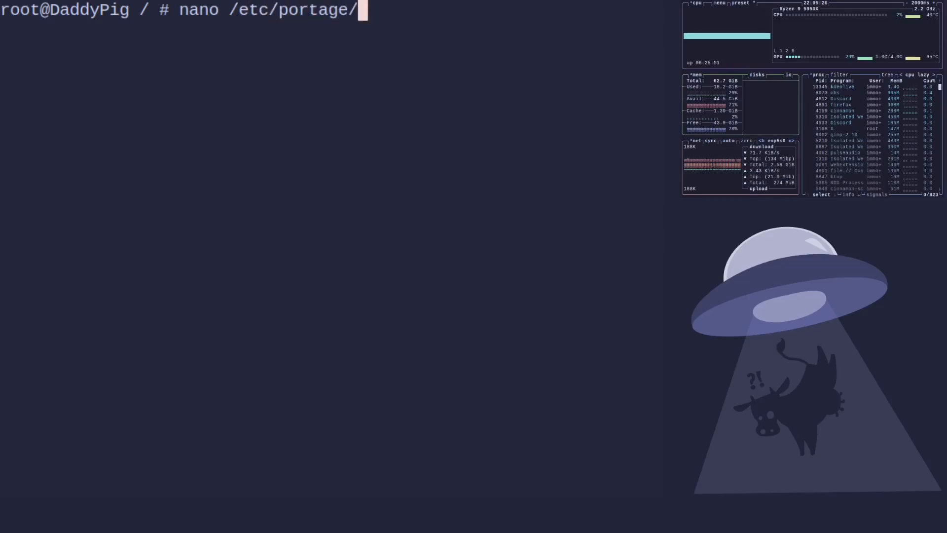
{"action": "type", "text": "ma"}
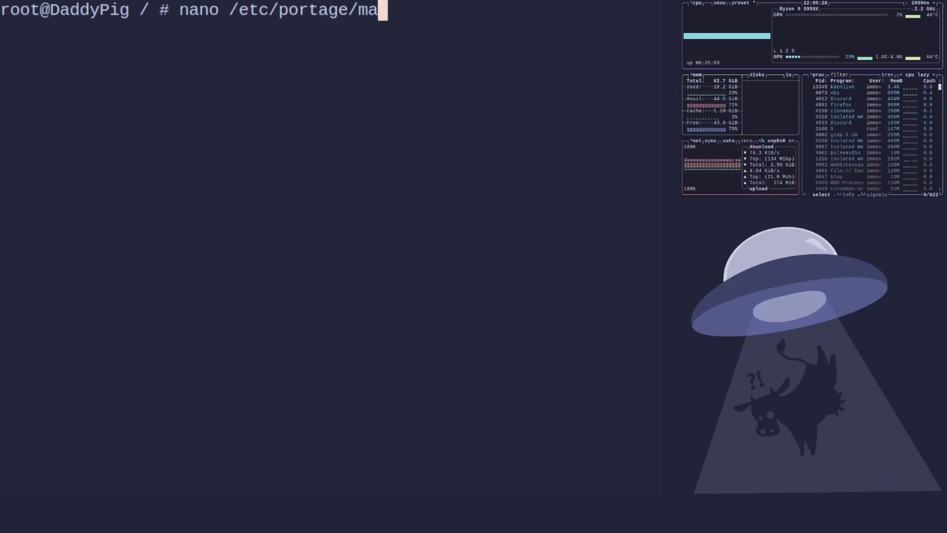
{"action": "key", "text": "Return"}
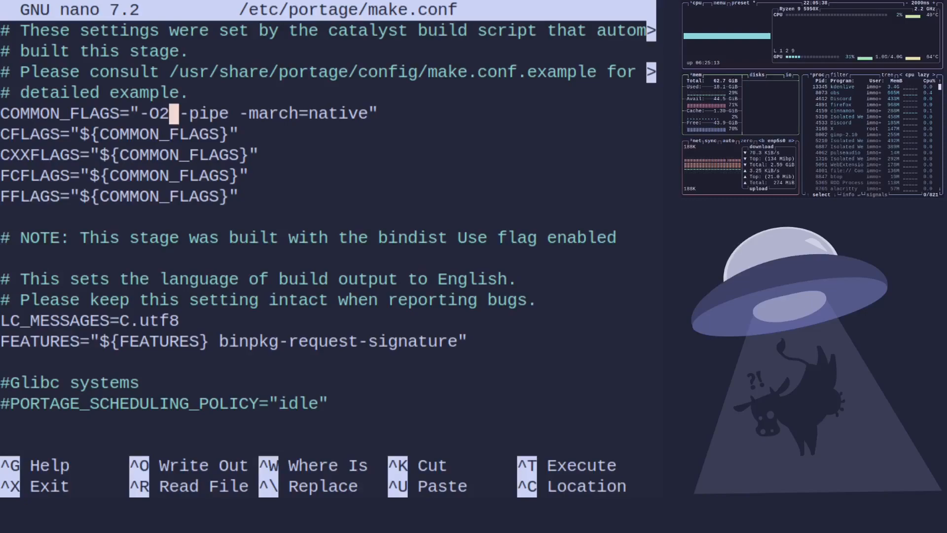
Step: Change COMMON_FLAGS from -O2 to -O3, save make.conf and exit nano
{"action": "key", "text": "BackSpace"}
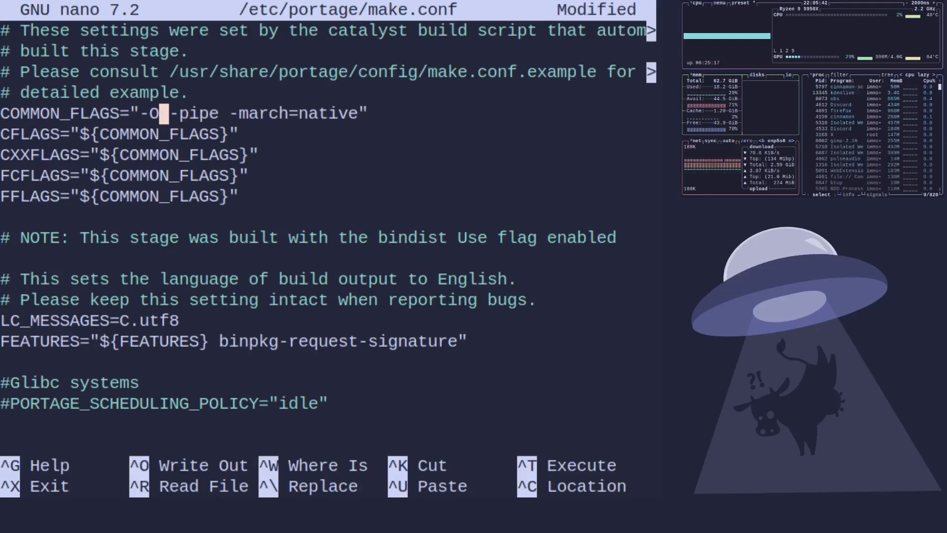
{"action": "type", "text": "3"}
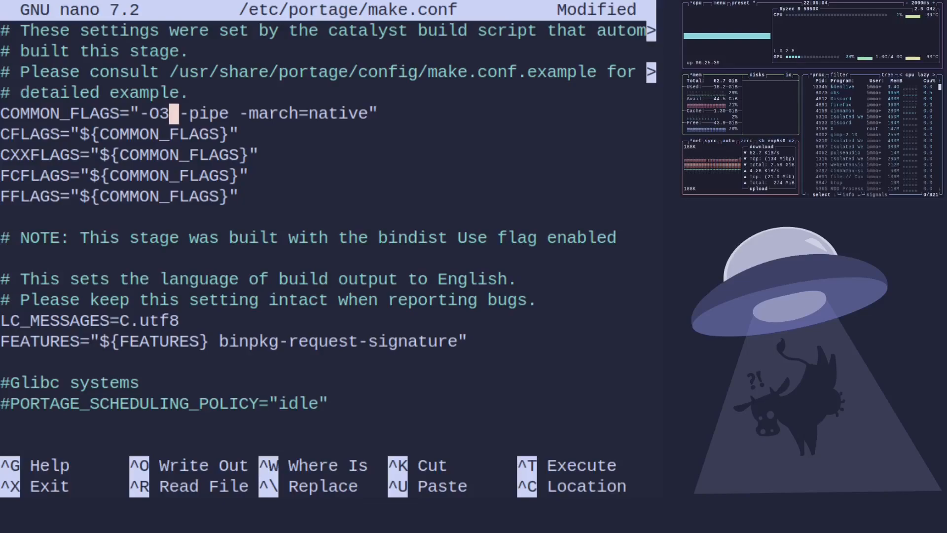
{"action": "key", "text": "ctrl+x"}
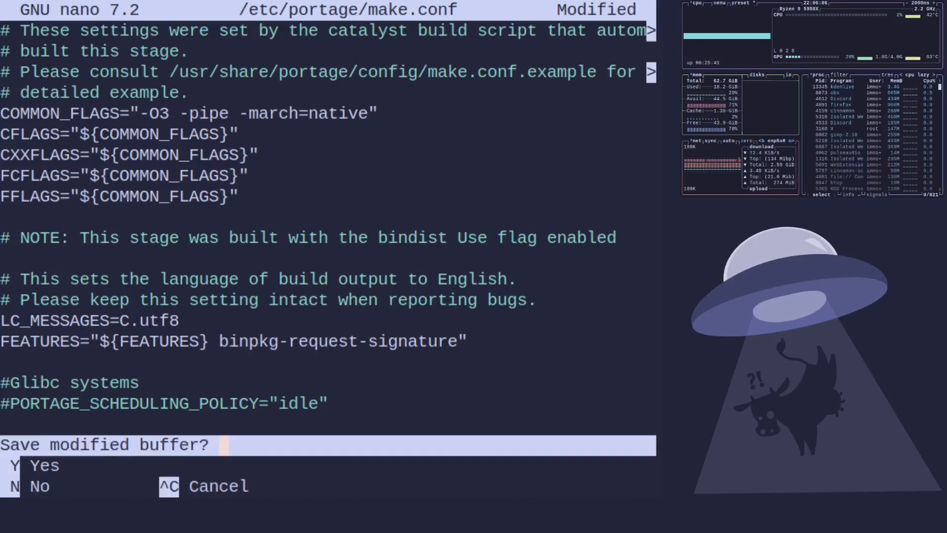
{"action": "key", "text": "n"}
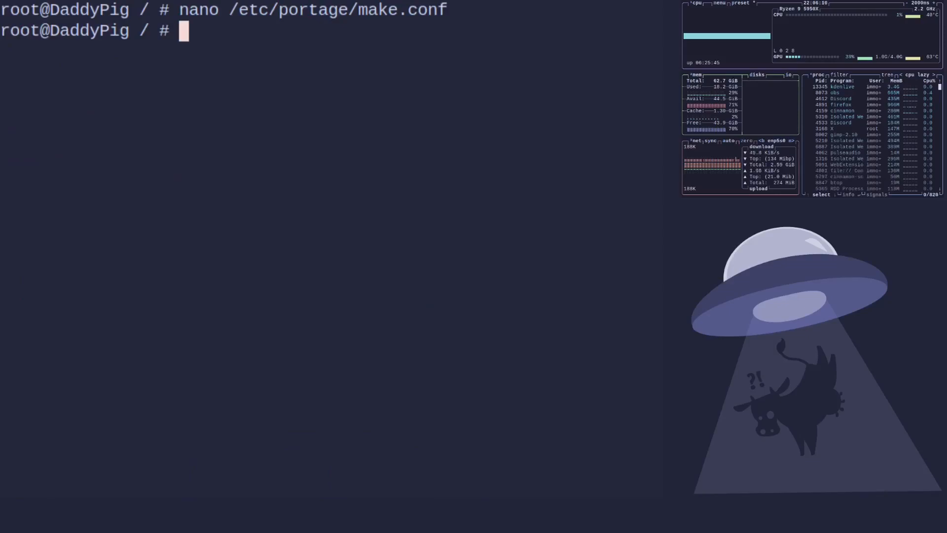
{"action": "type", "text": "emerge"}
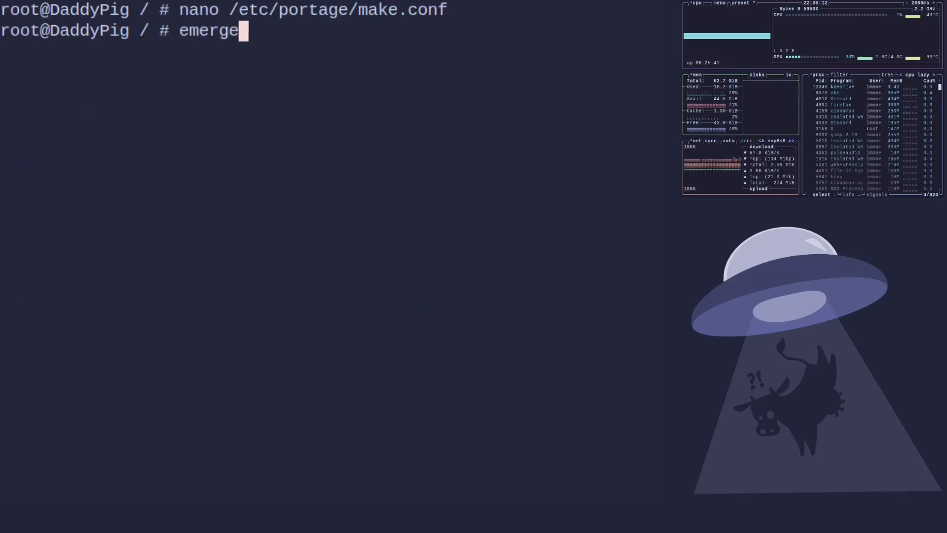
{"action": "type", "text": "-e @"}
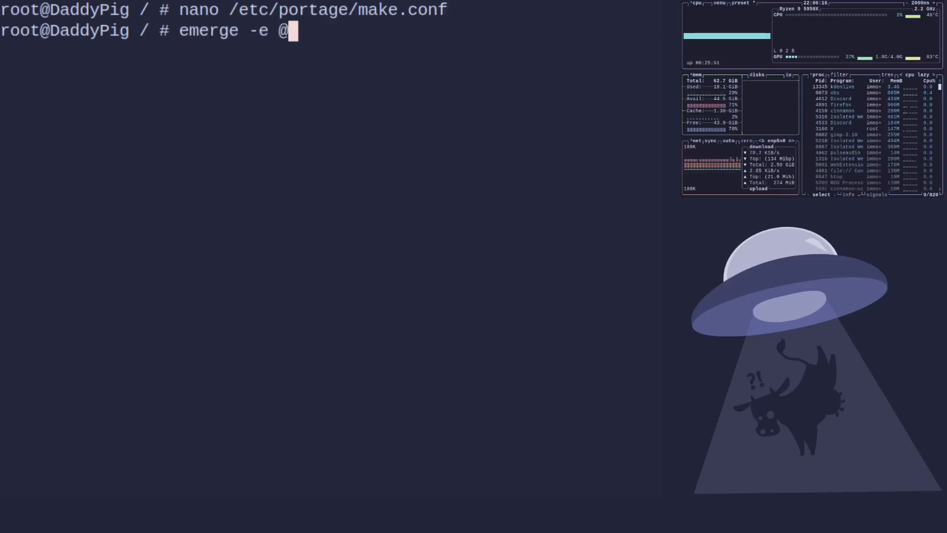
{"action": "type", "text": "world"}
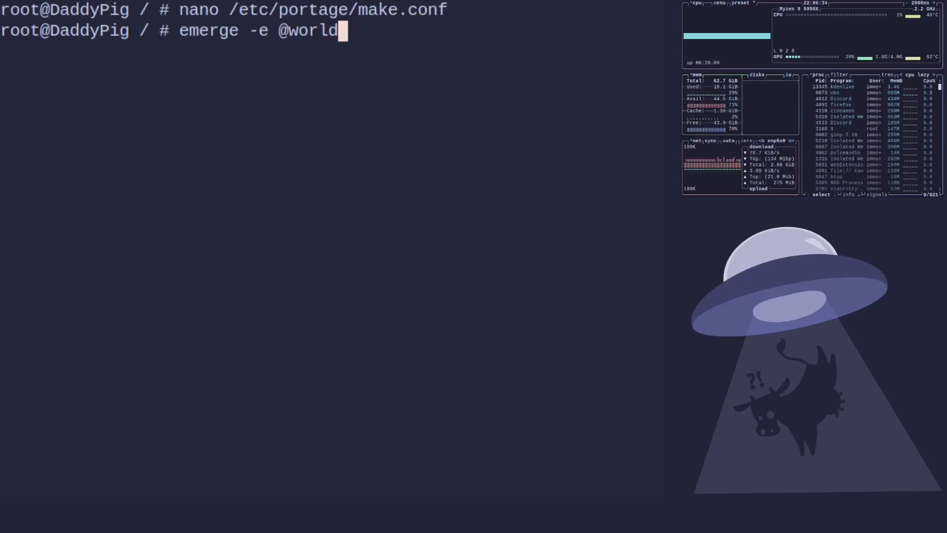
{"action": "key", "text": "Return"}
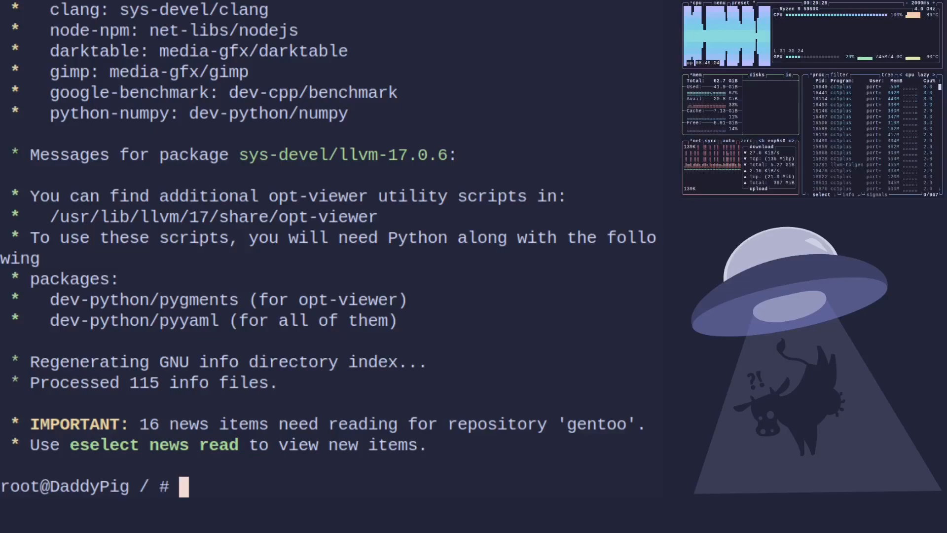
Step: Recall the phoronix-test-suite openssl/gnupg/compress-7zip command from shell history
{"action": "type", "text": "emerge --resume --skipfirst"}
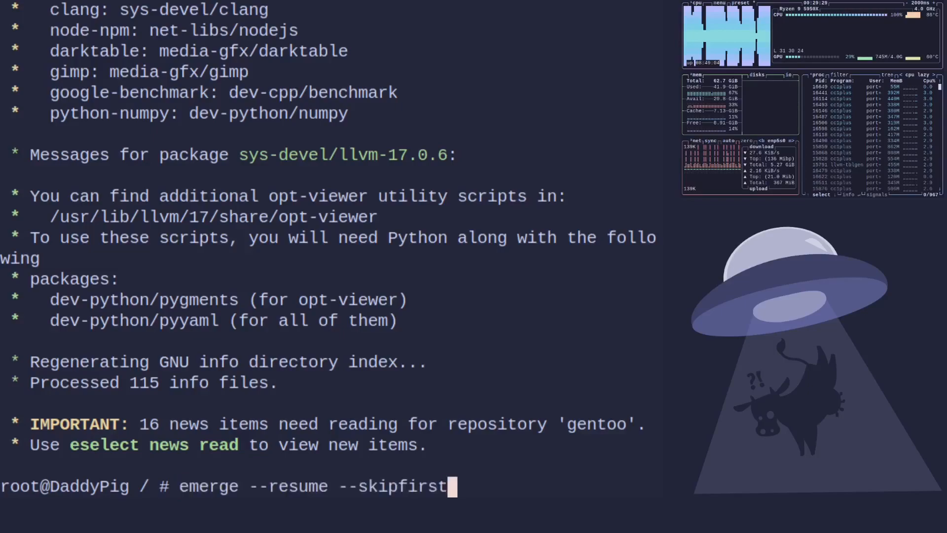
{"action": "type", "text": "mv /root/glap-base-line.html ."}
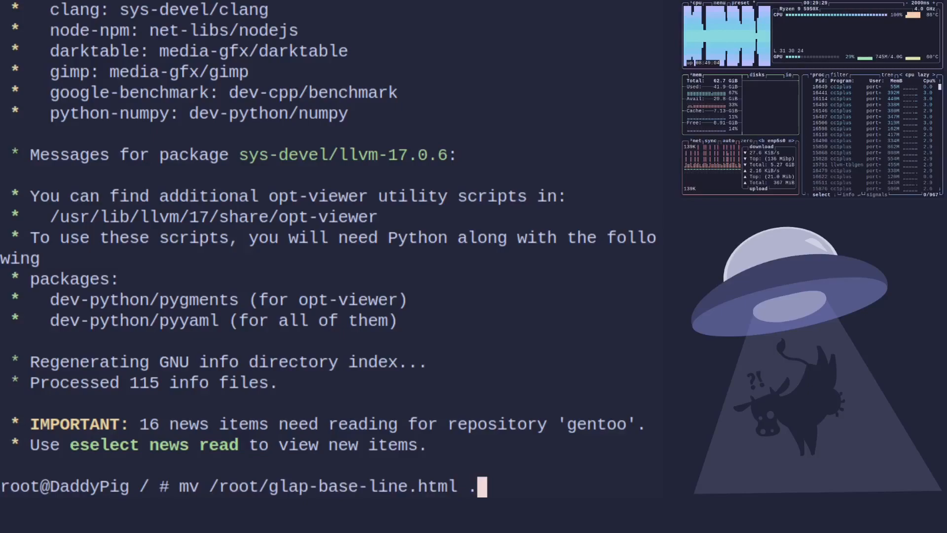
{"action": "type", "text": "ls /root/"}
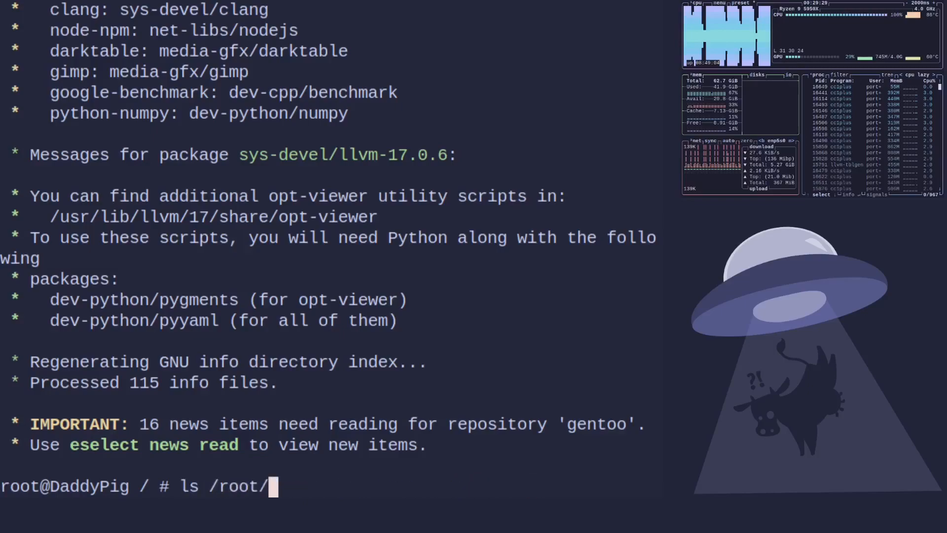
{"action": "key", "text": "BackSpace"}
{"action": "type", "text": "phoronix-test-suite result-file-to-html glap-base-line"}
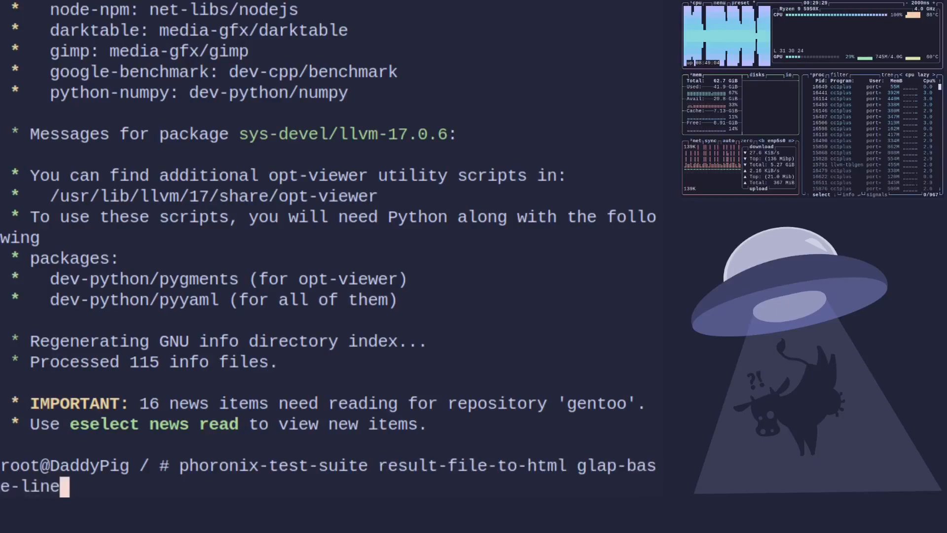
{"action": "type", "text": "clear"}
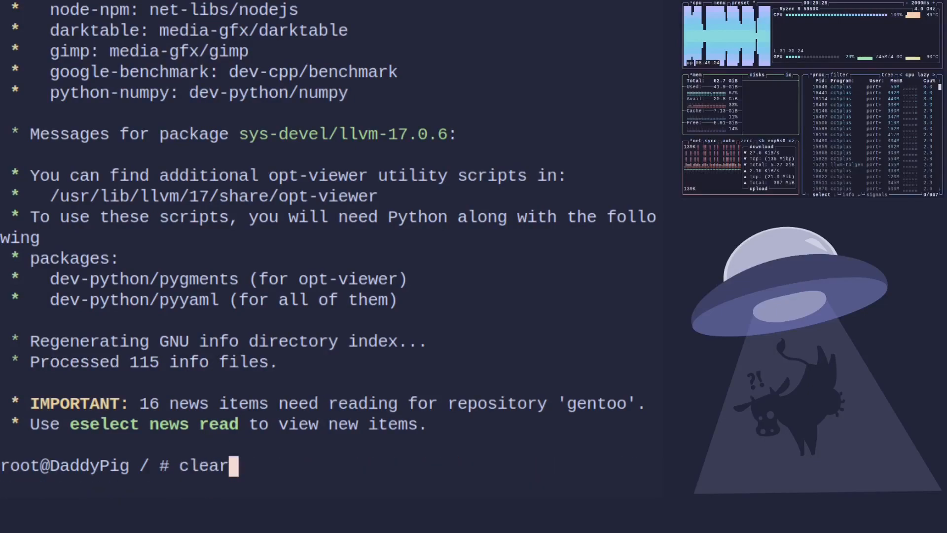
{"action": "type", "text": "phoronix-test-suite run system/openssl system/gnupg pts/compress-7zip"}
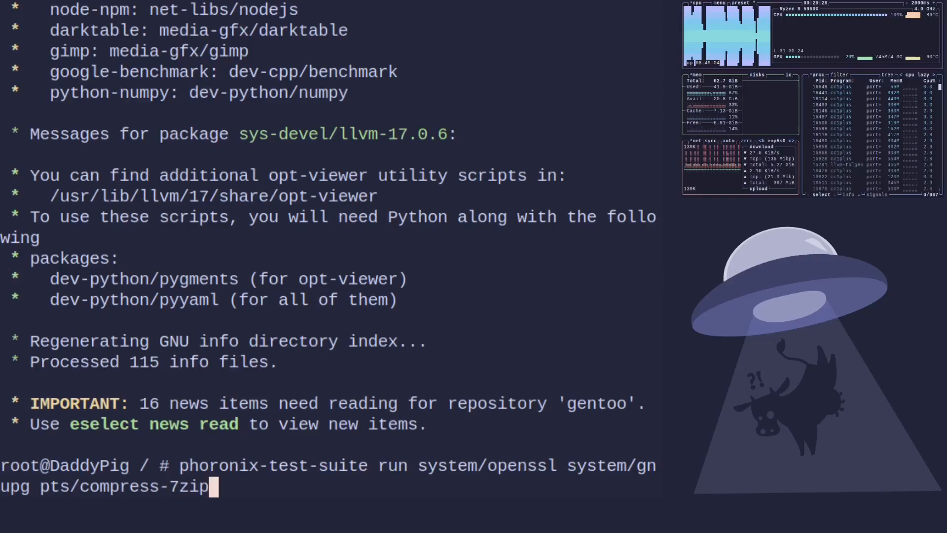